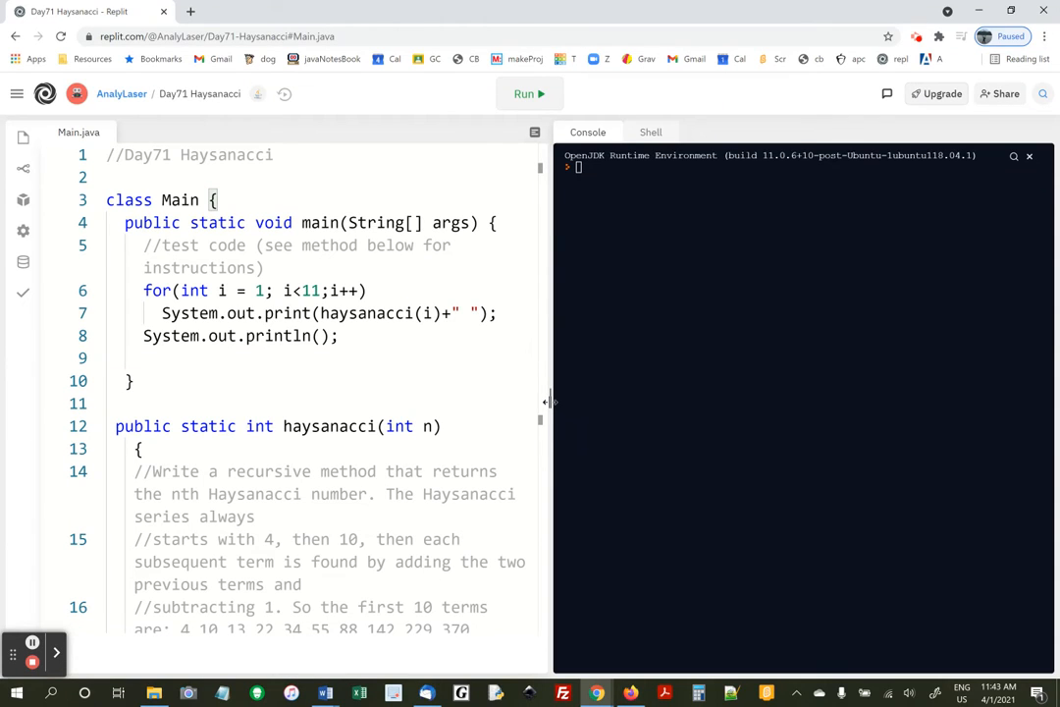
Step: Widen the code editor and scroll through the Haysanacci instructions in Main.java
left_click_drag(548, 401, 587, 401)
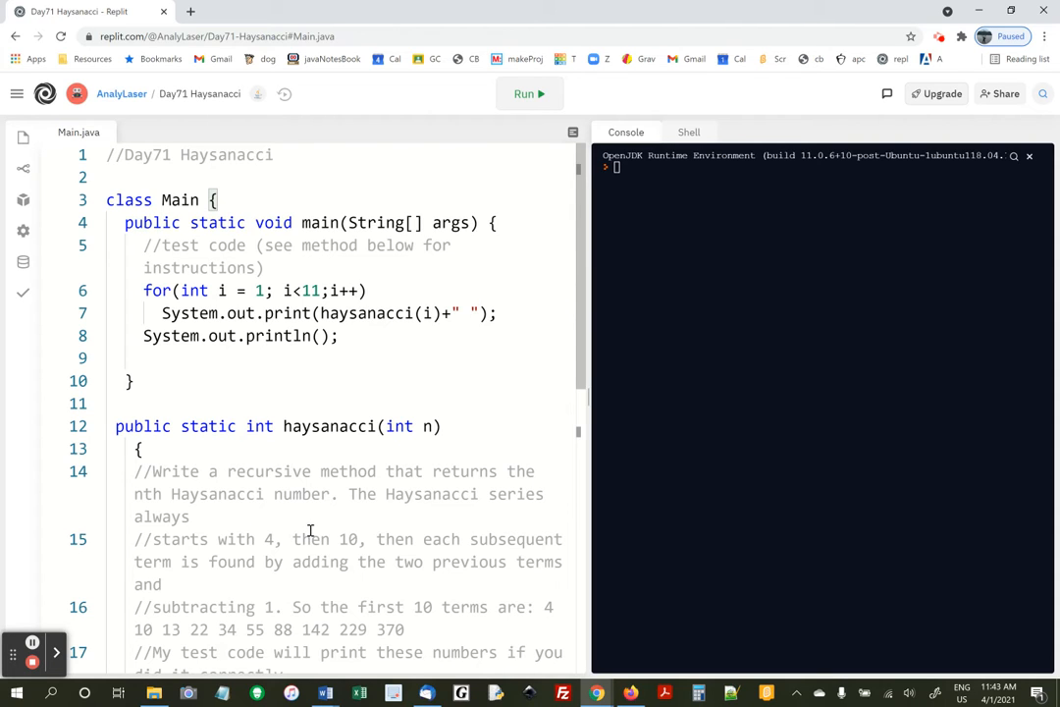
scroll("down", 3)
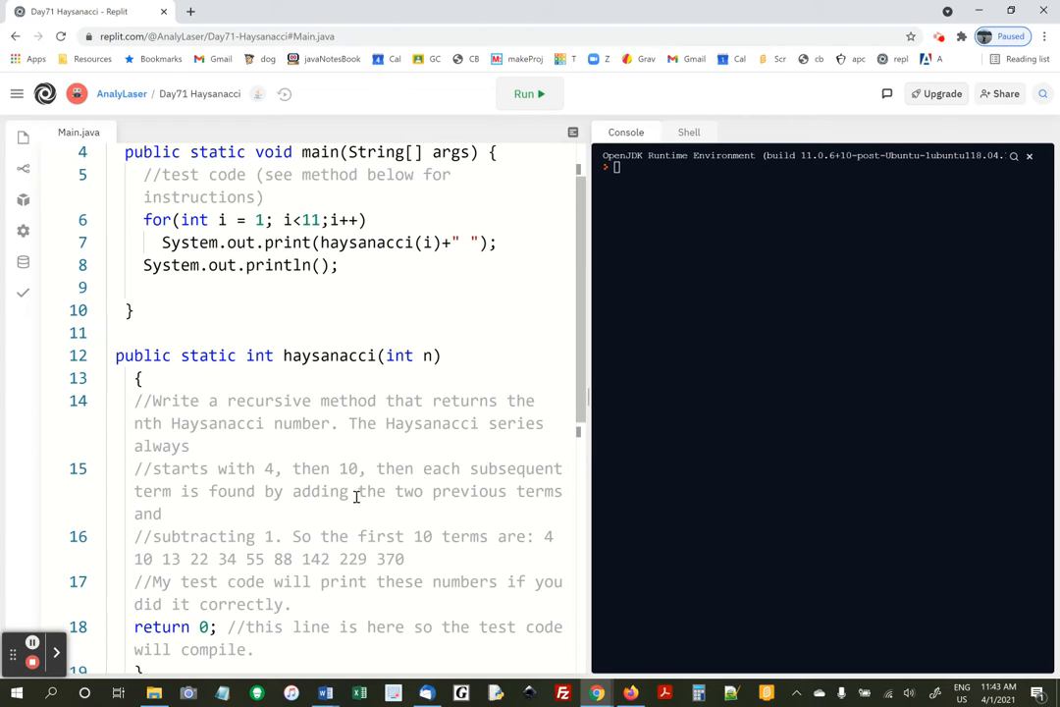
mouse_move(211, 542)
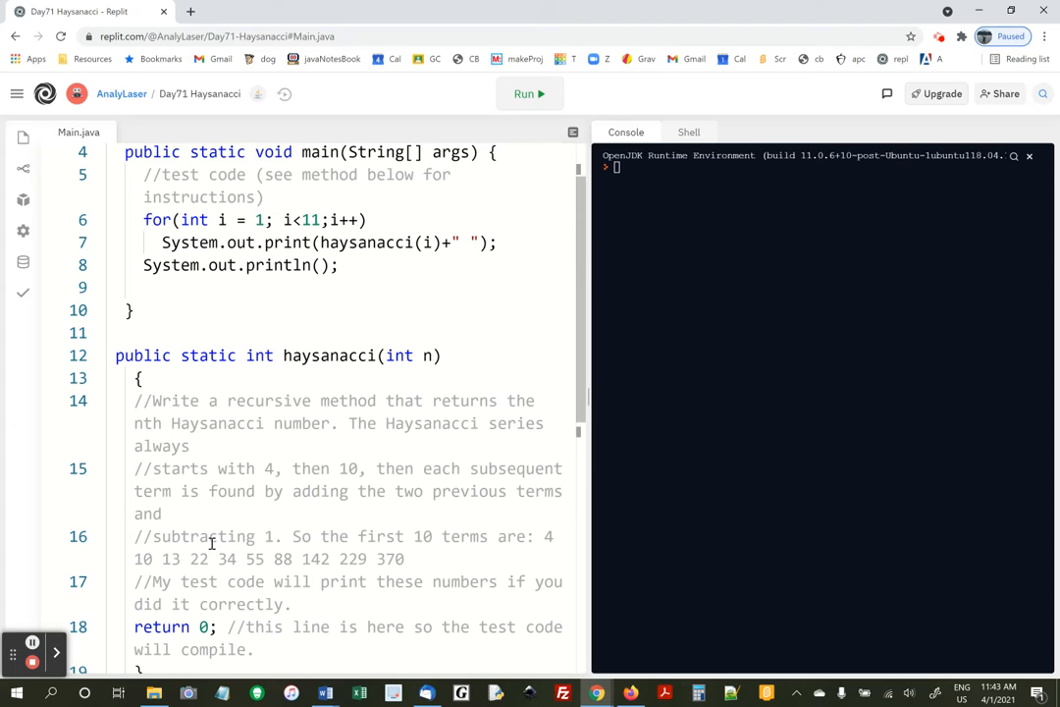
mouse_move(228, 521)
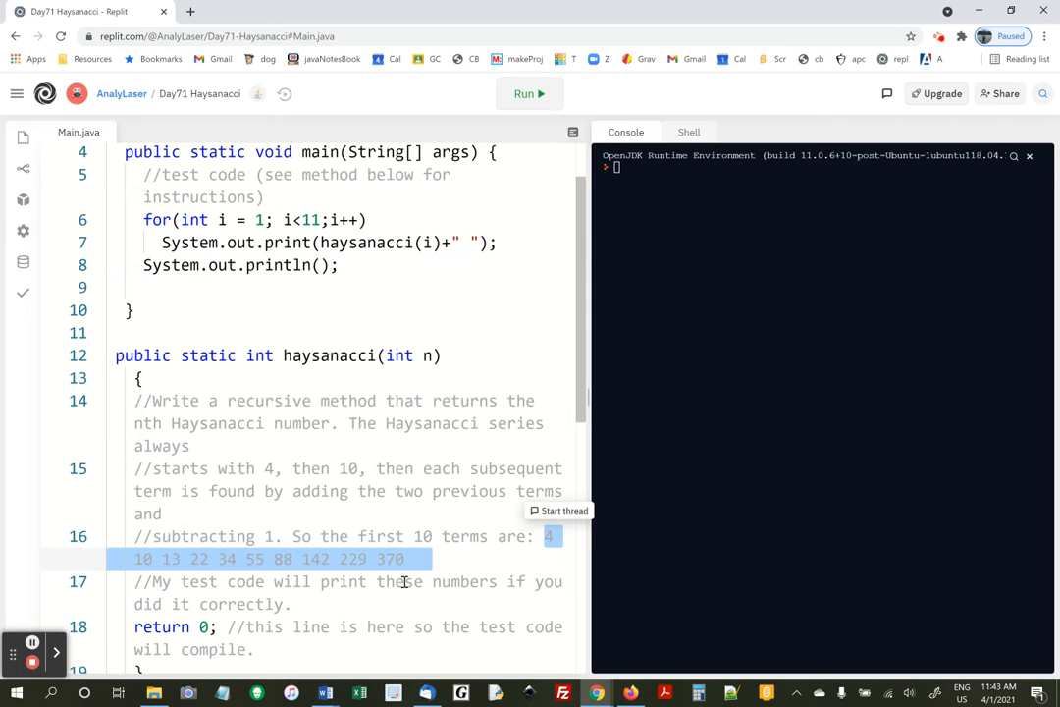
scroll("down", 3)
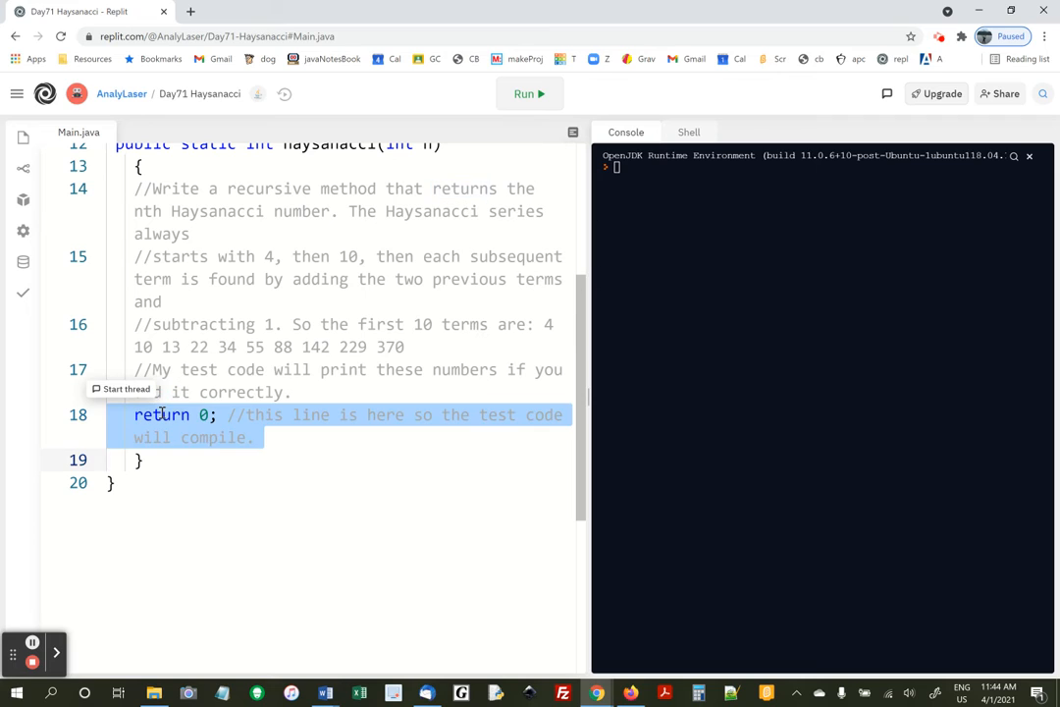
Step: Replace 'return 0;' with base cases if(n==1) return 4 and if(n==2) return 10
key("Delete")
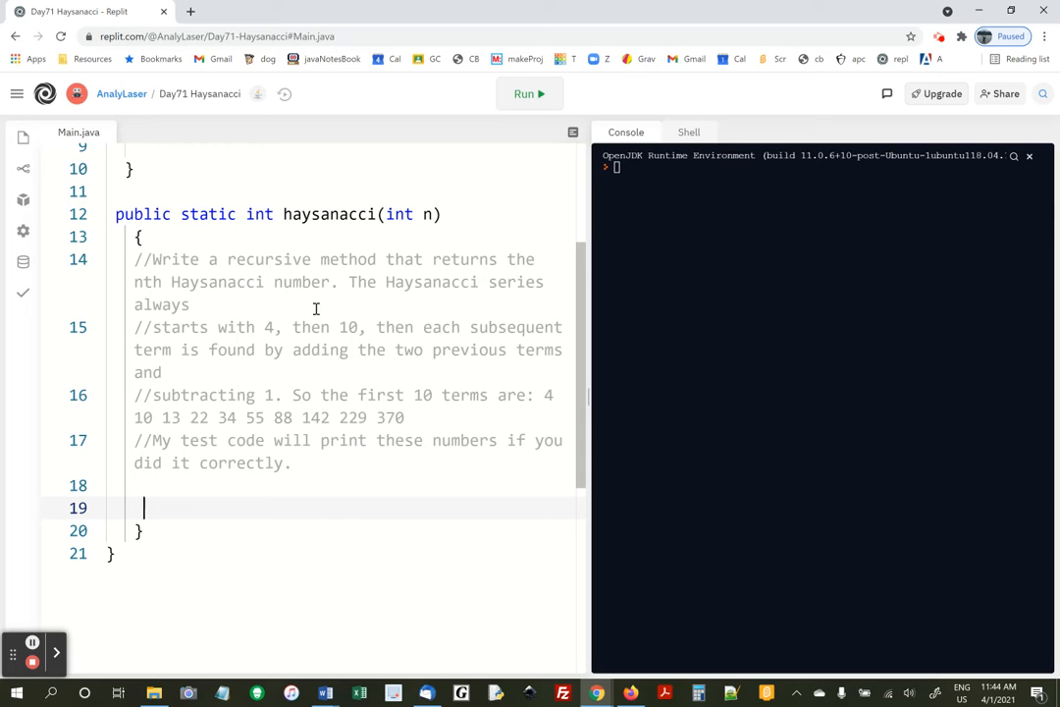
type("if(")
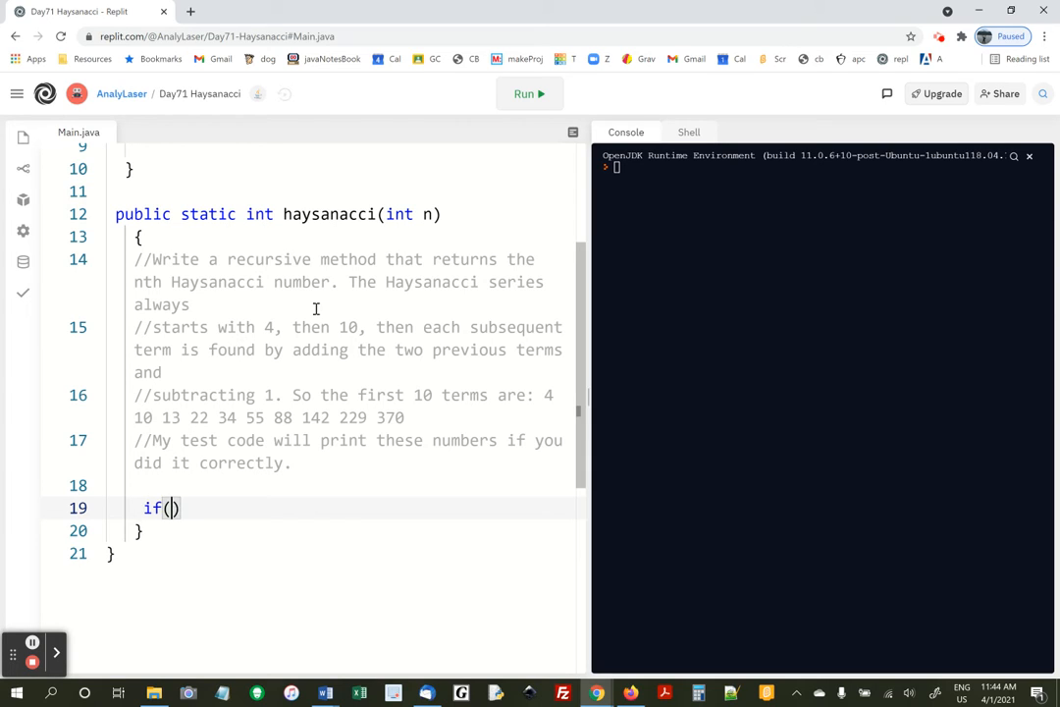
type("n==1")
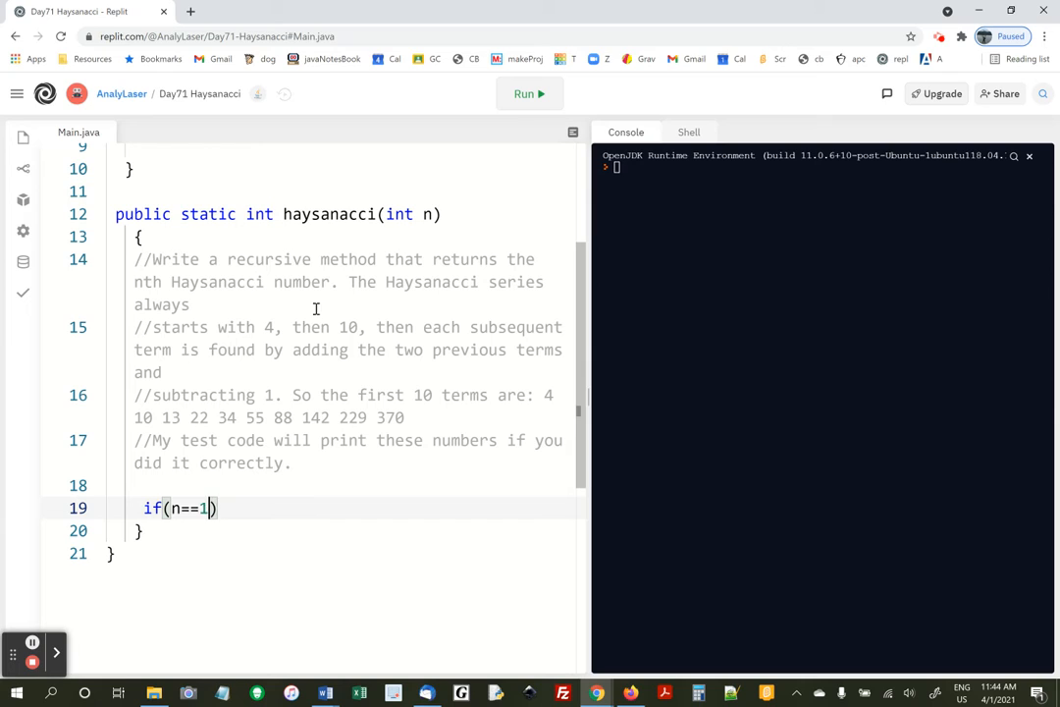
type("return 4;")
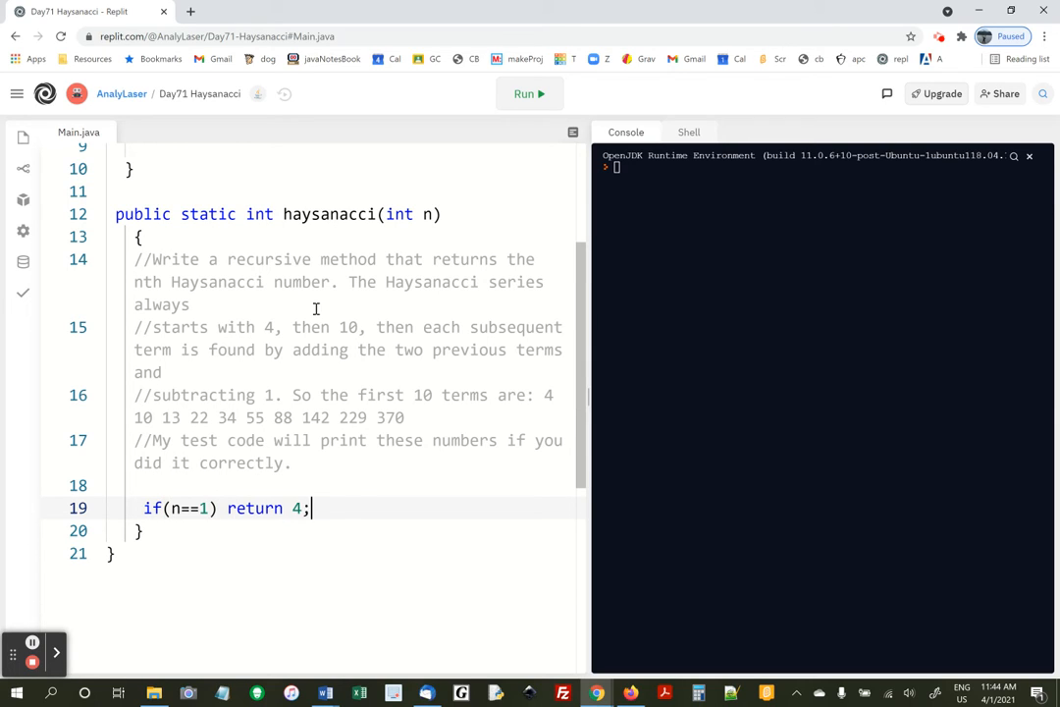
key("enter")
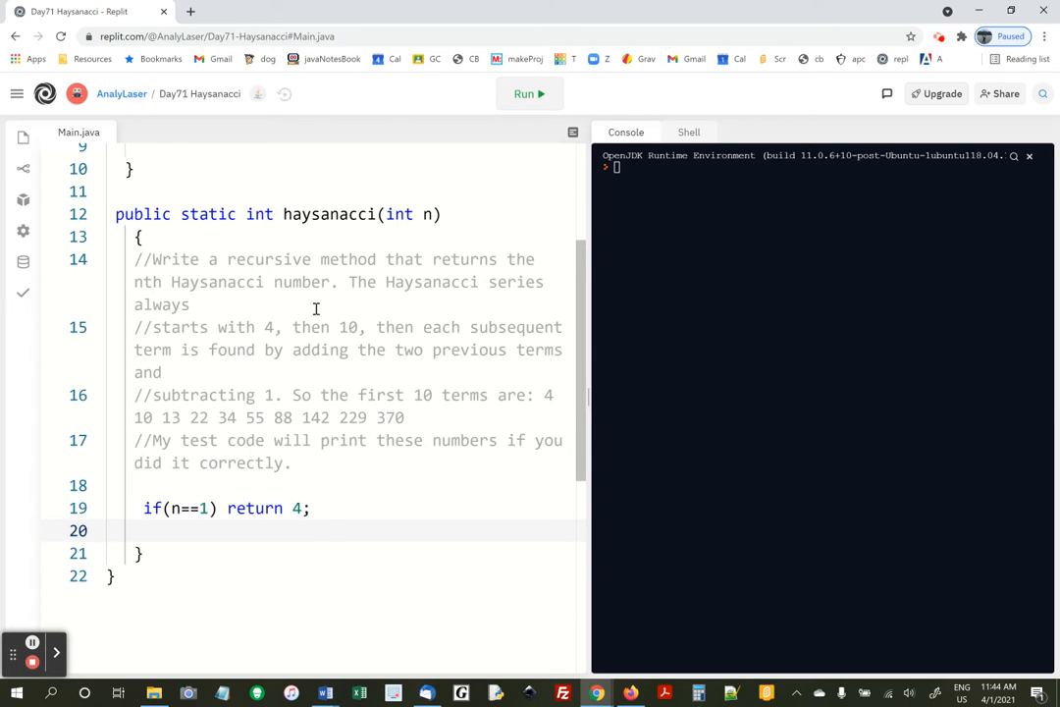
type("if(n==2) retur")
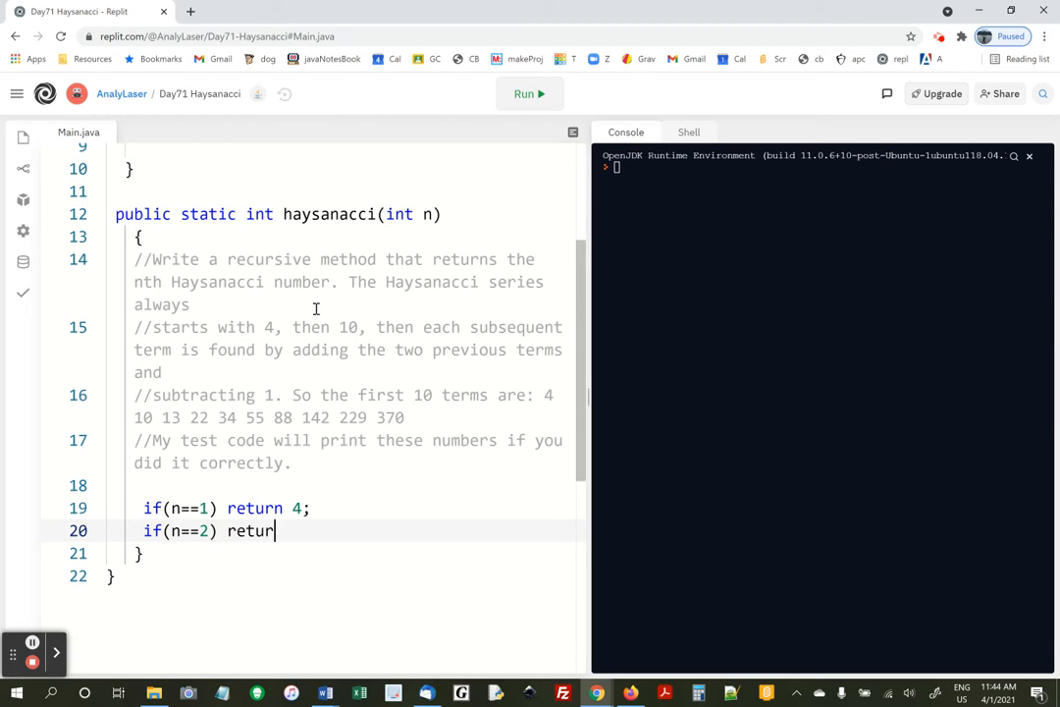
type("n 10;")
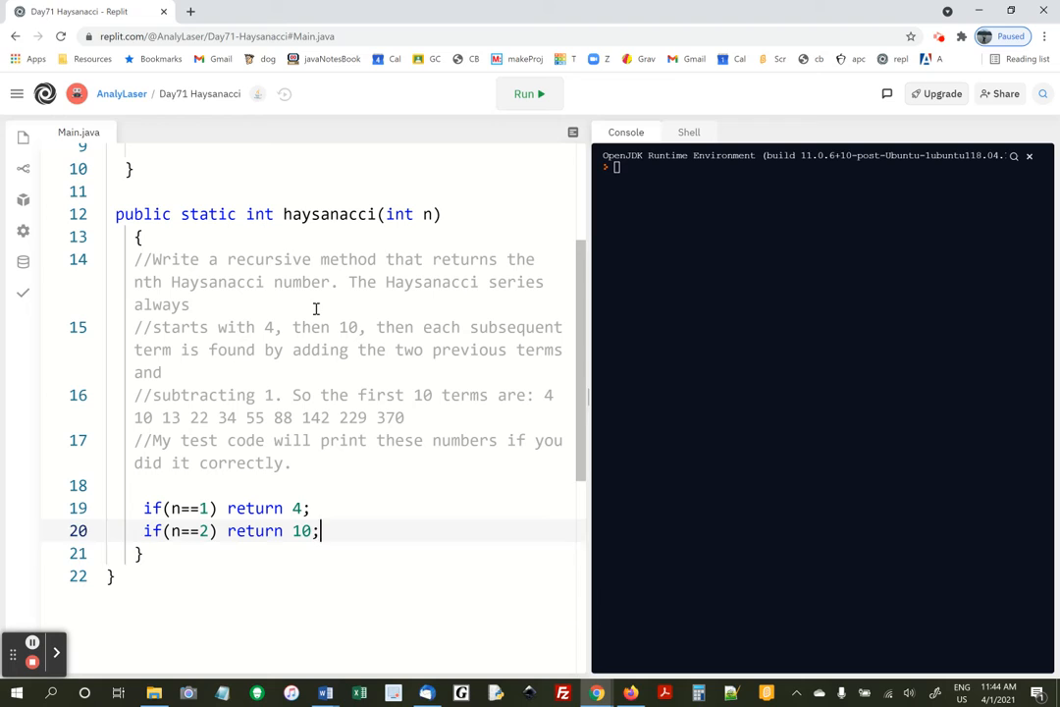
key("Return")
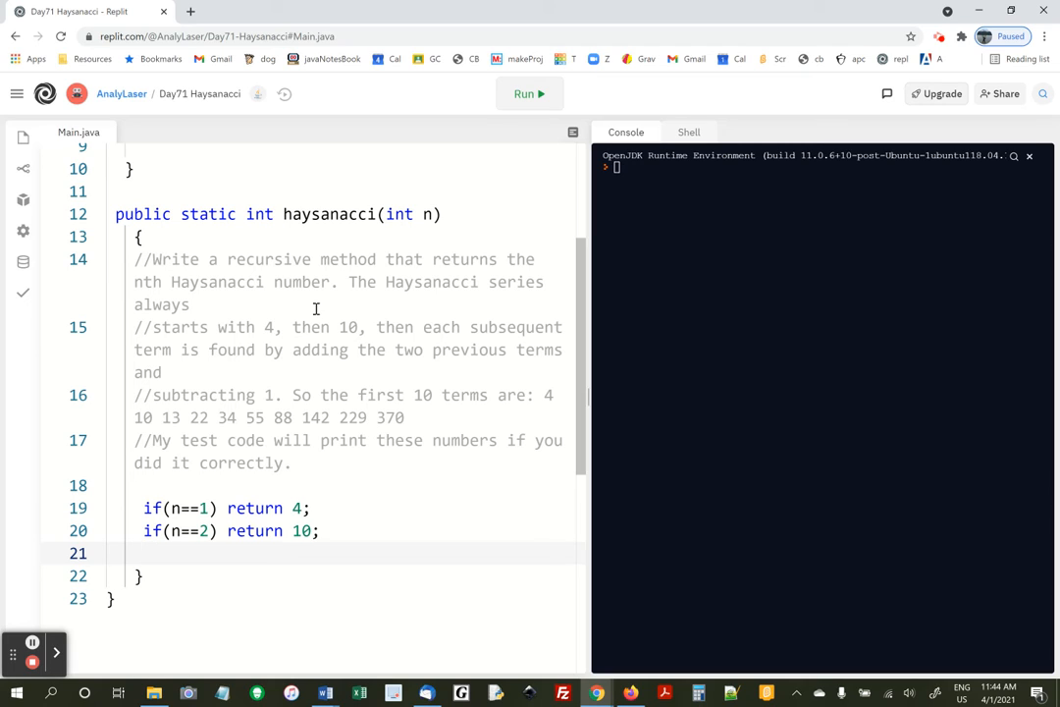
mouse_move(201, 368)
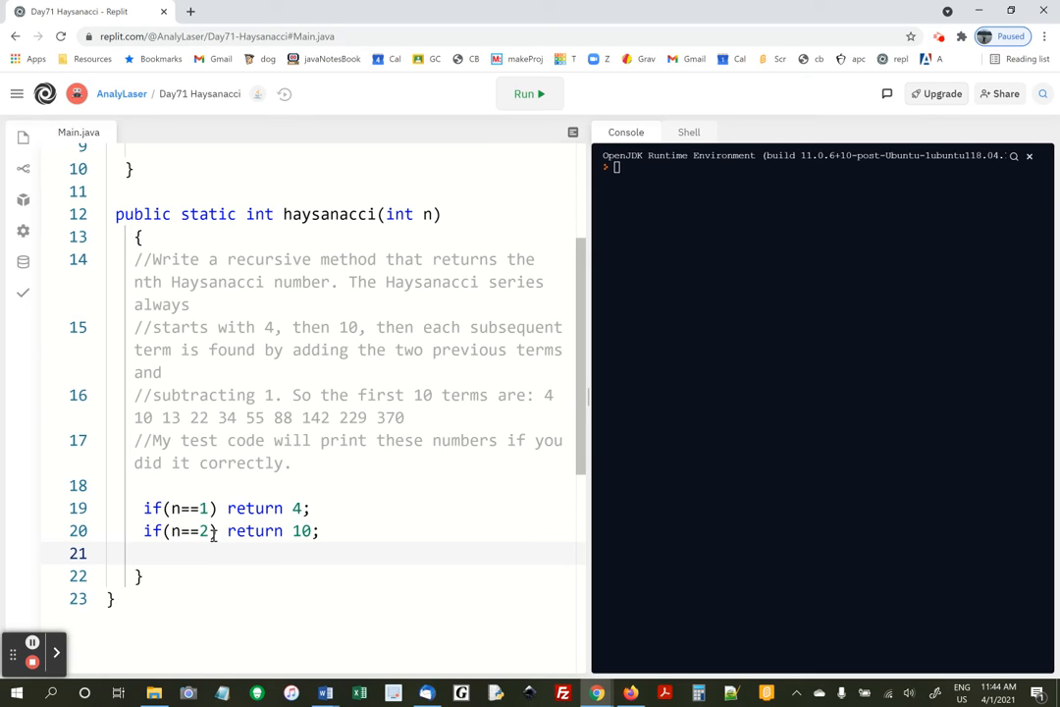
Step: Add the line 'return haysanacci(n-1) + haysanacci(n-2);' after the base cases
type("return")
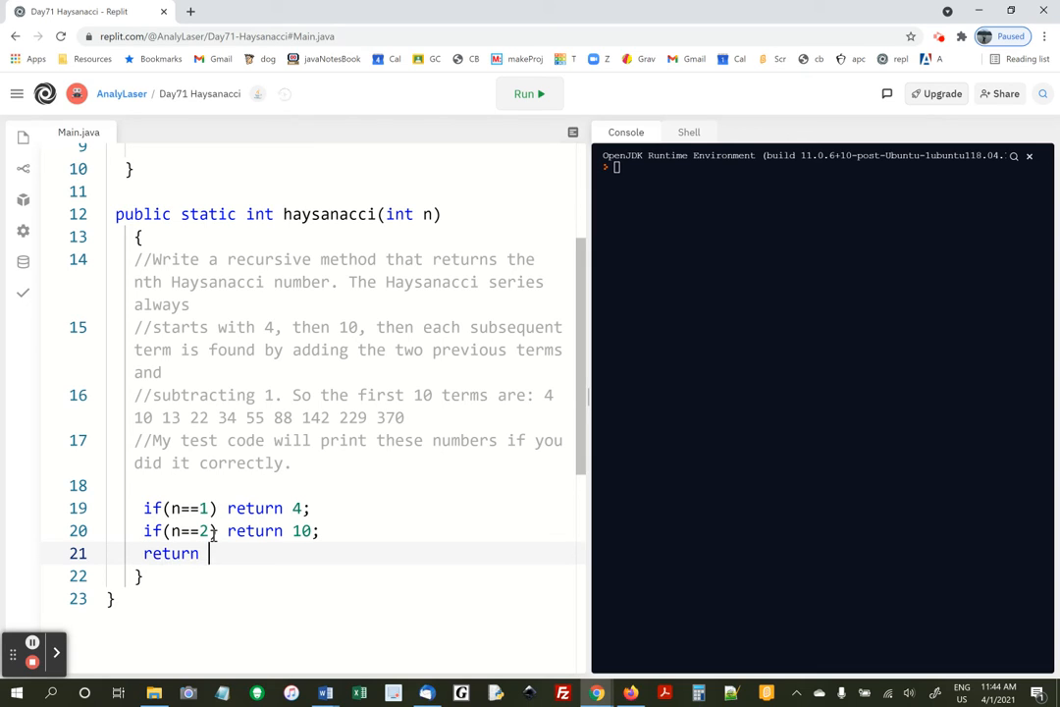
type("haysanacc")
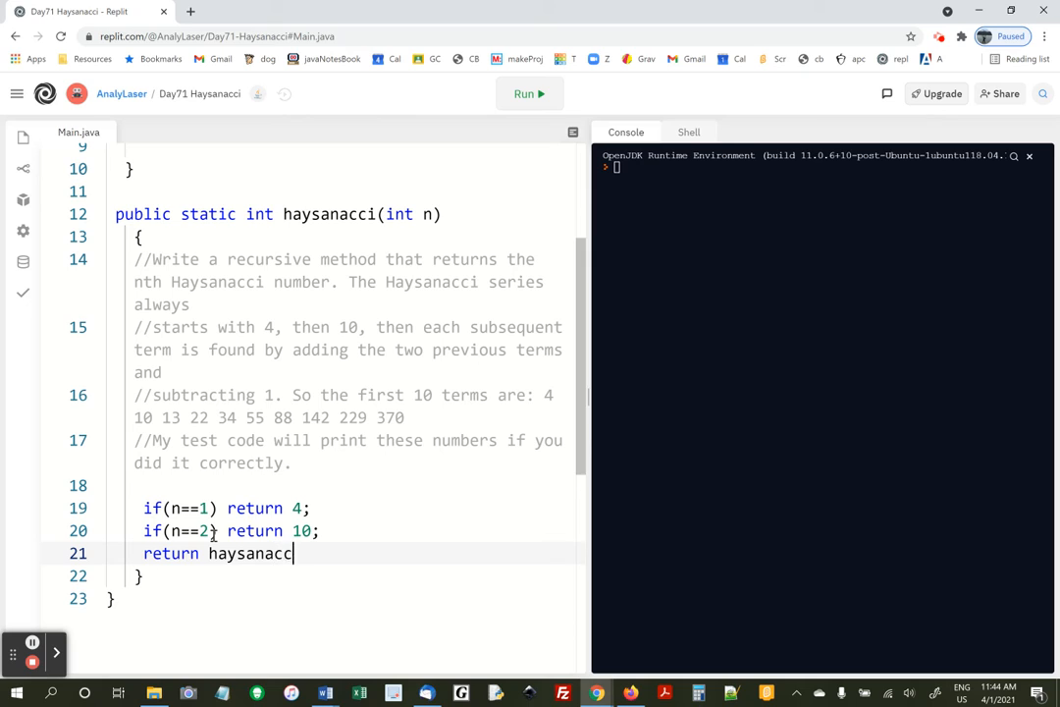
type("()")
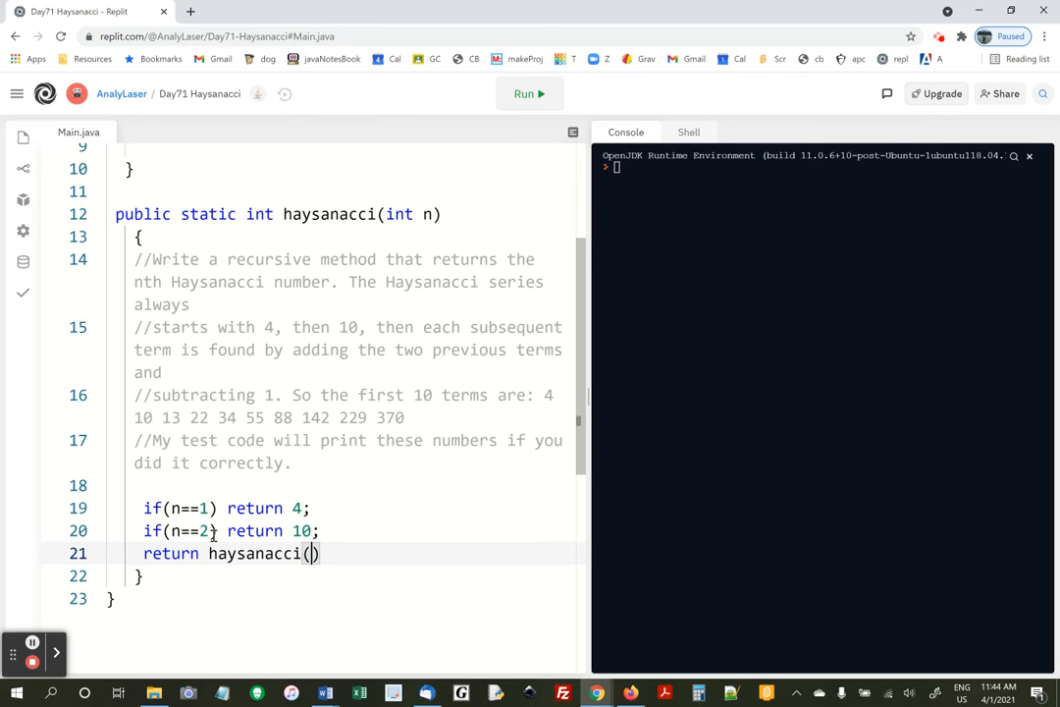
type("n-1")
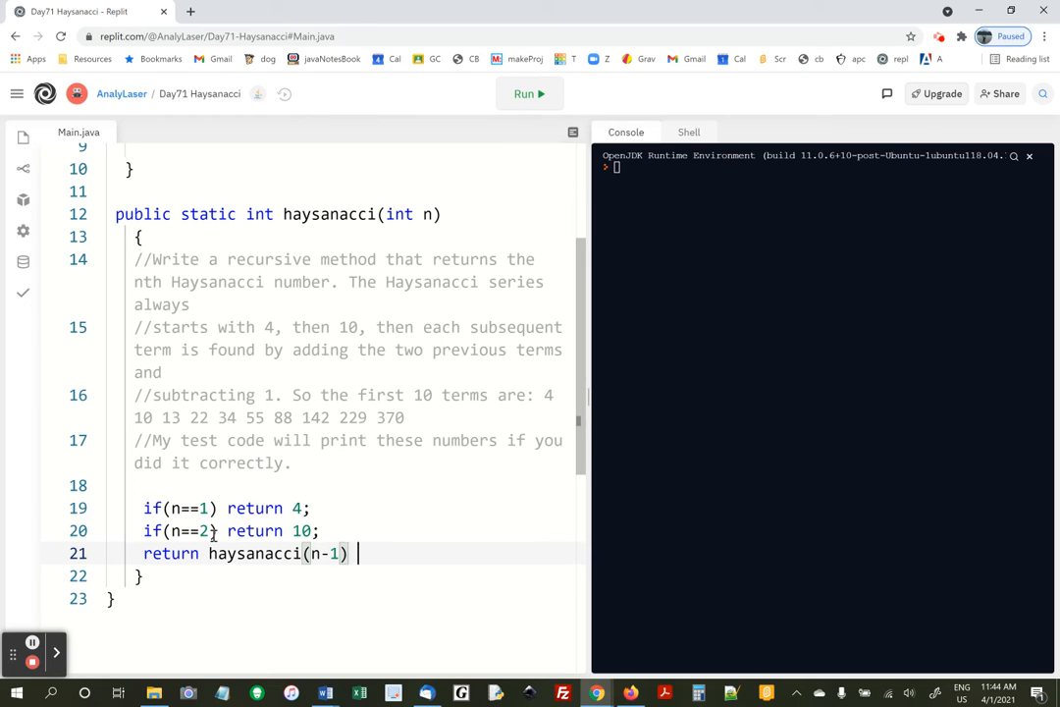
type("+ haysan")
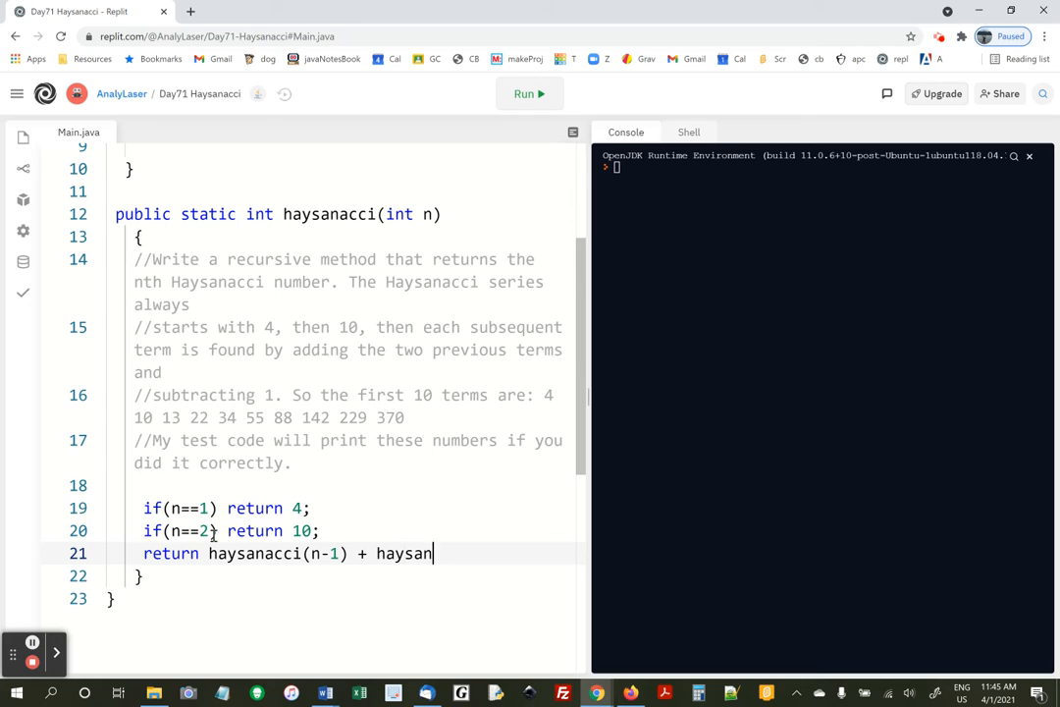
type("acci(n")
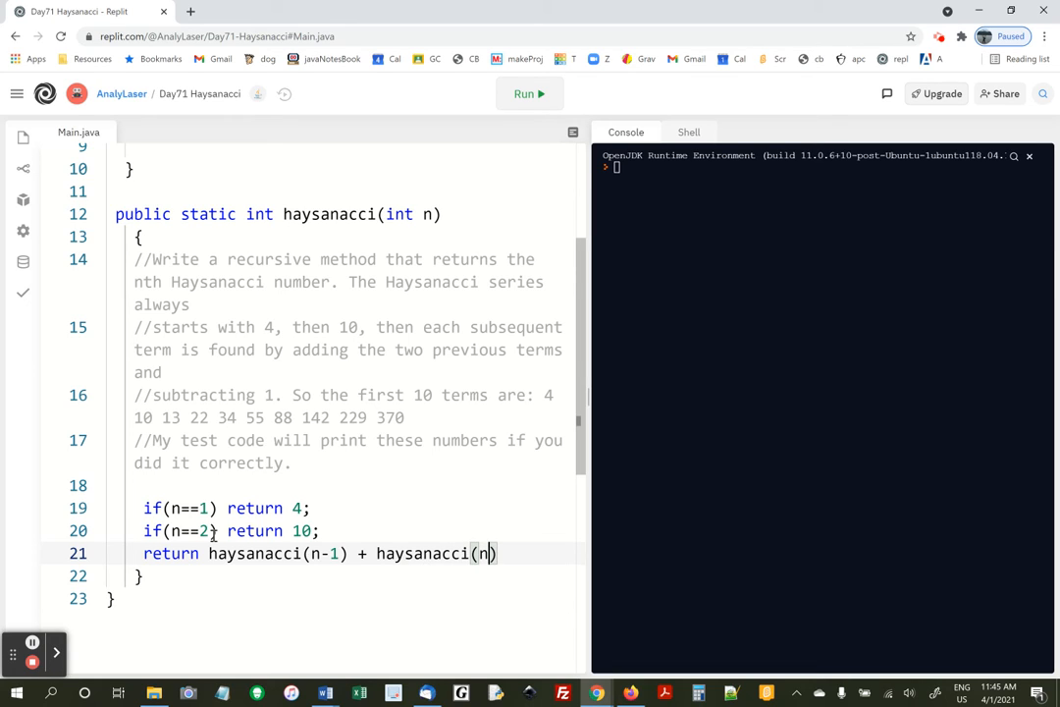
type("-2);")
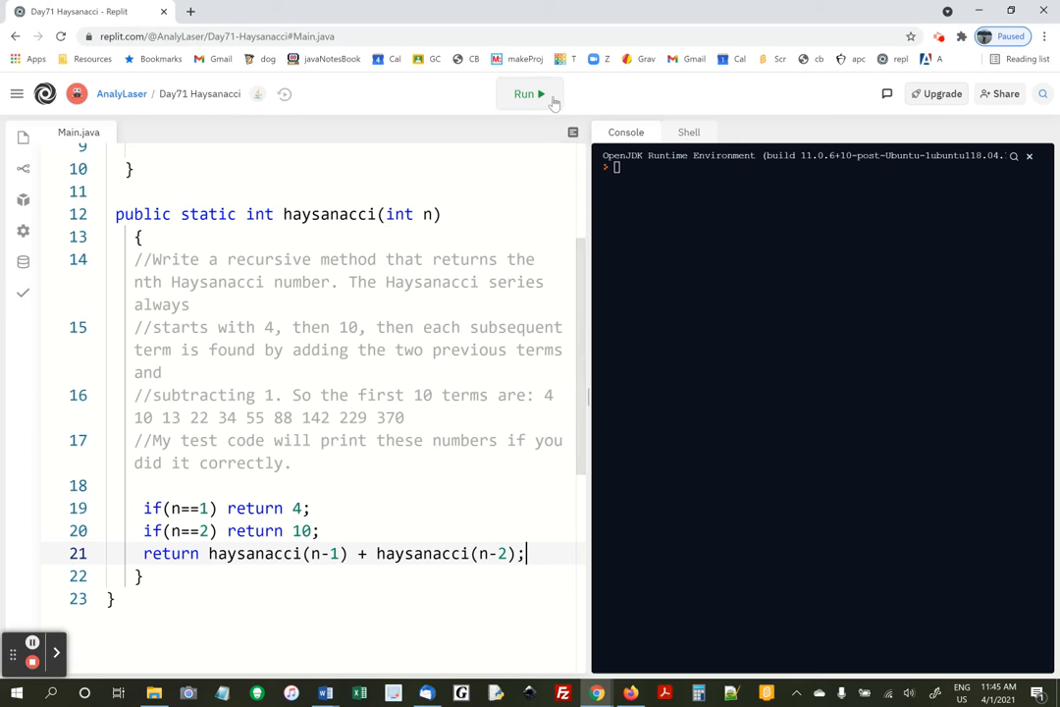
left_click(527, 93)
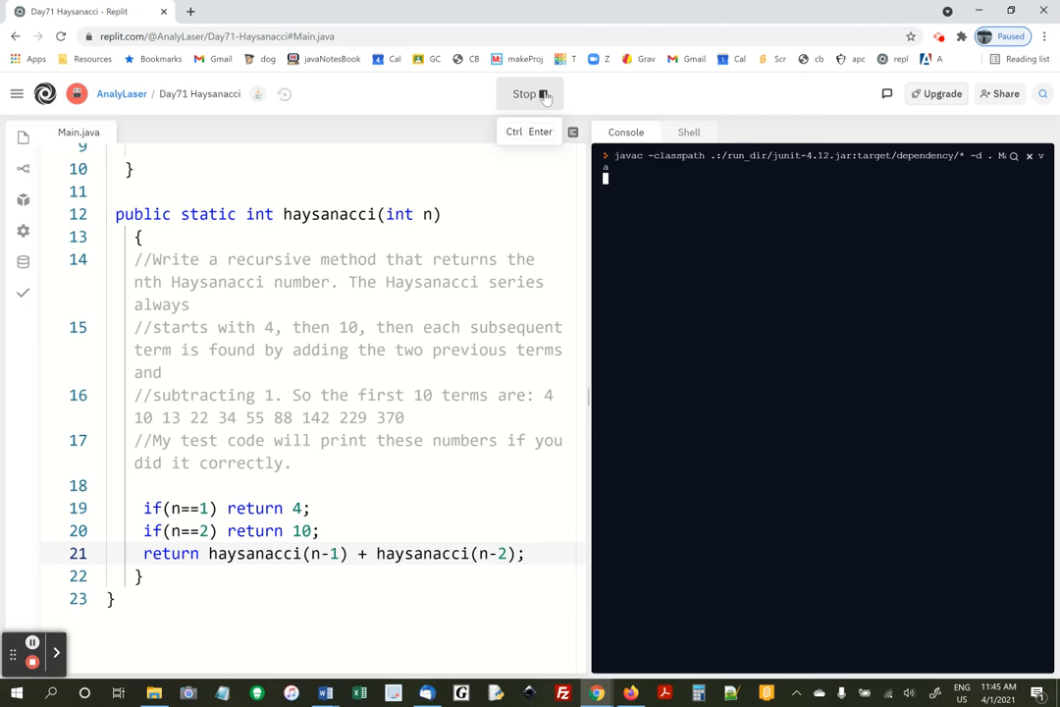
left_click(530, 93)
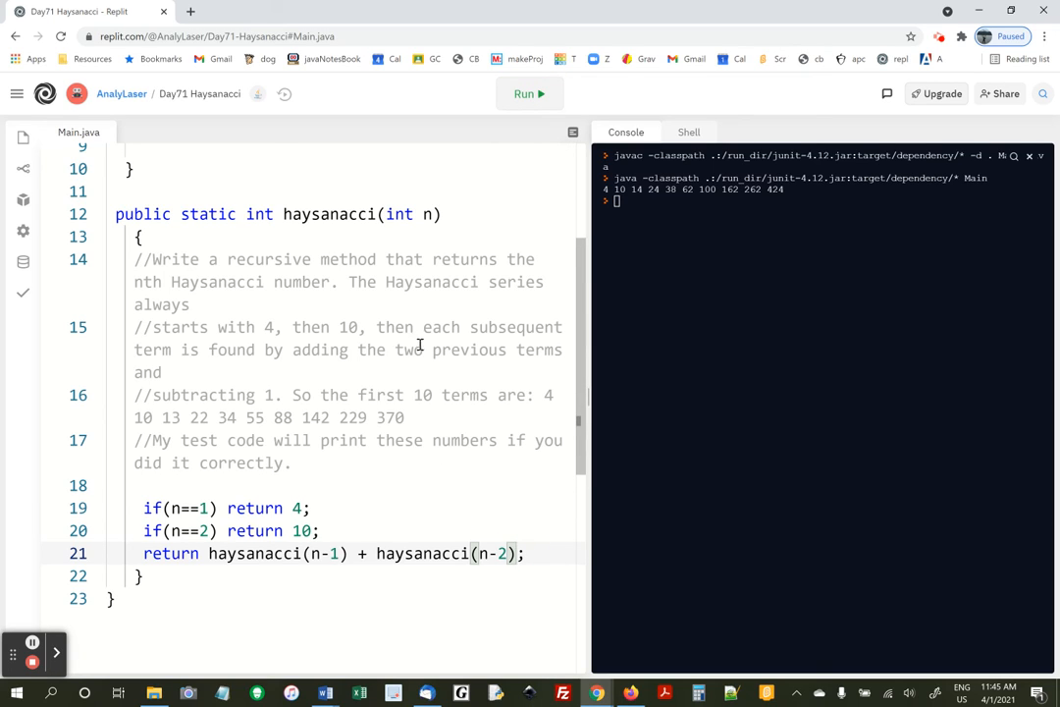
mouse_move(504, 327)
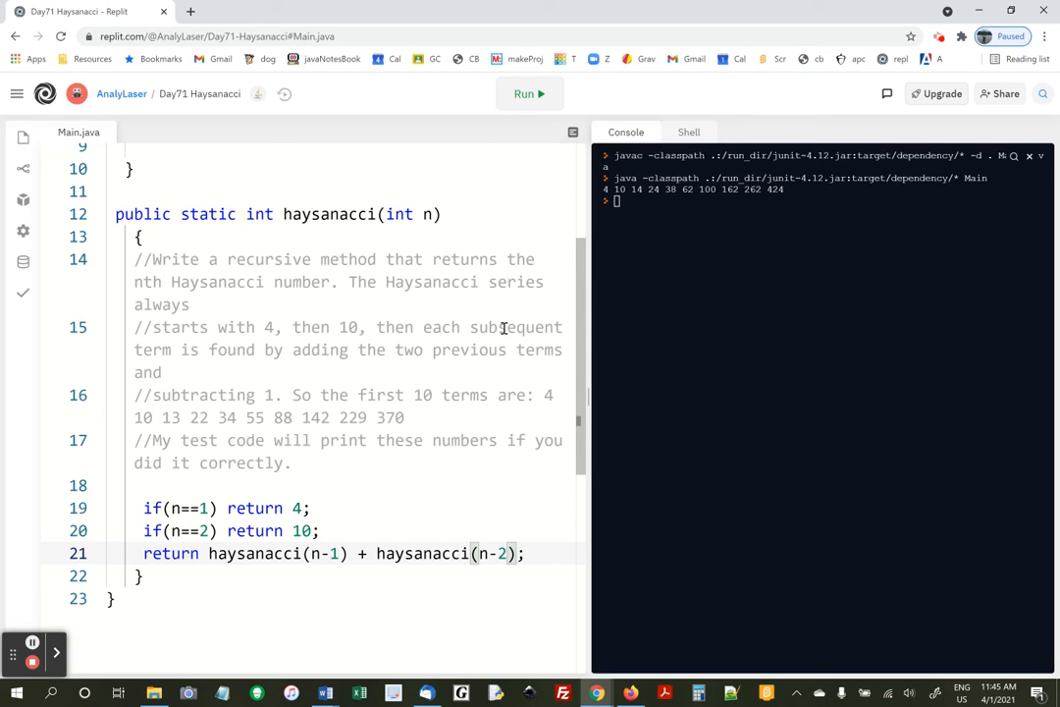
mouse_move(255, 380)
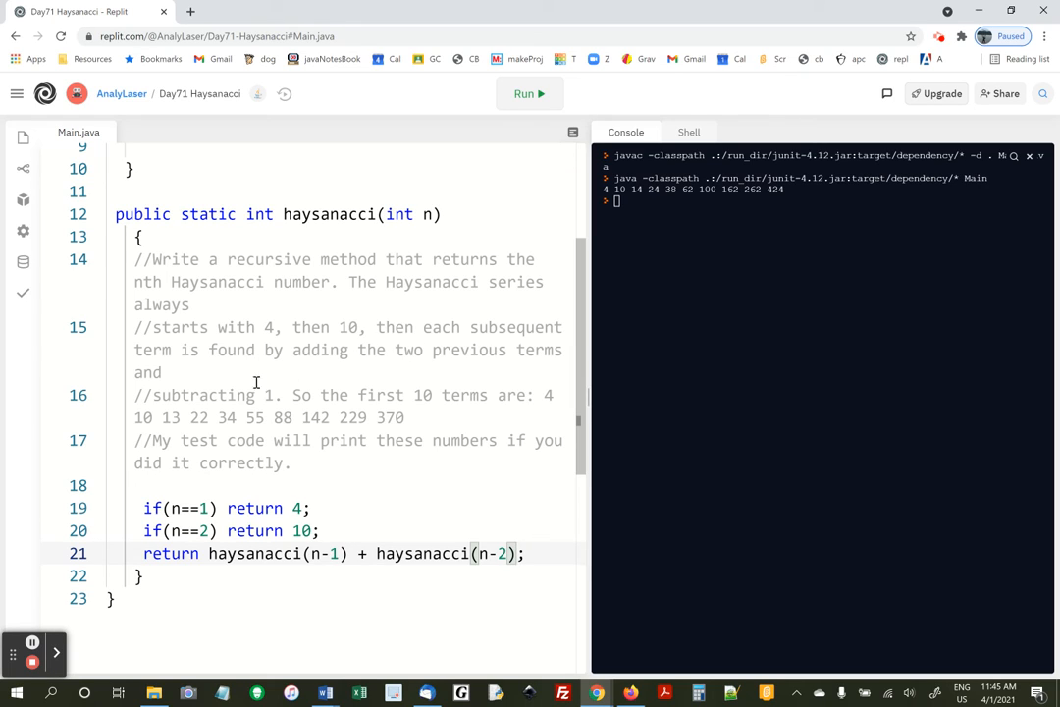
left_click(522, 552)
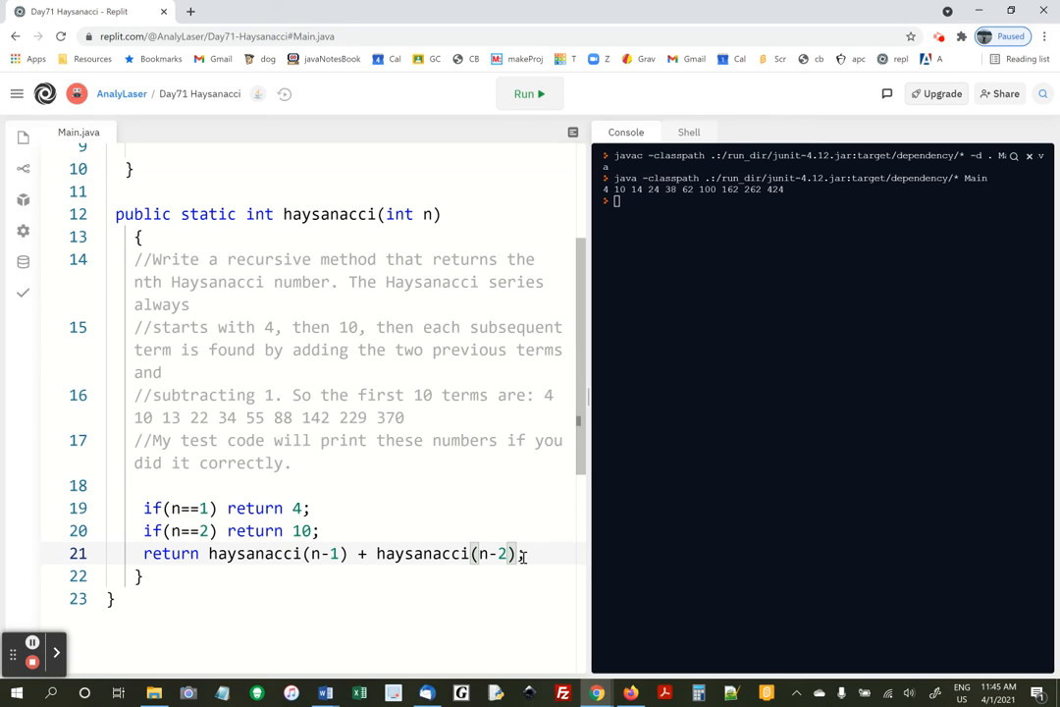
type("- 1")
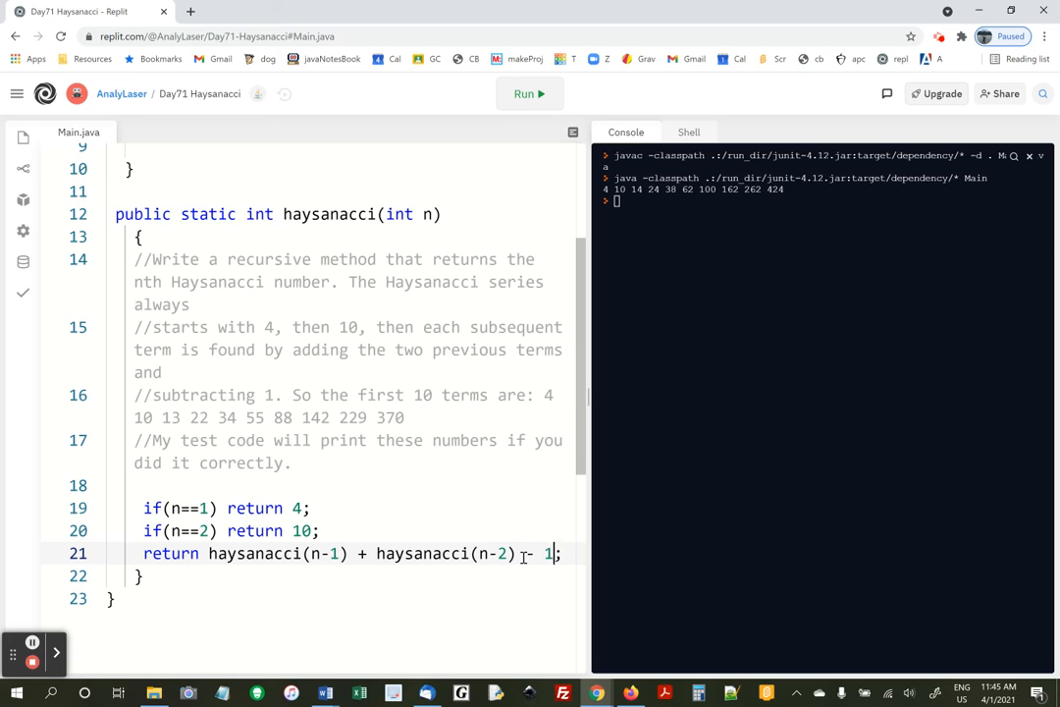
left_click(529, 94)
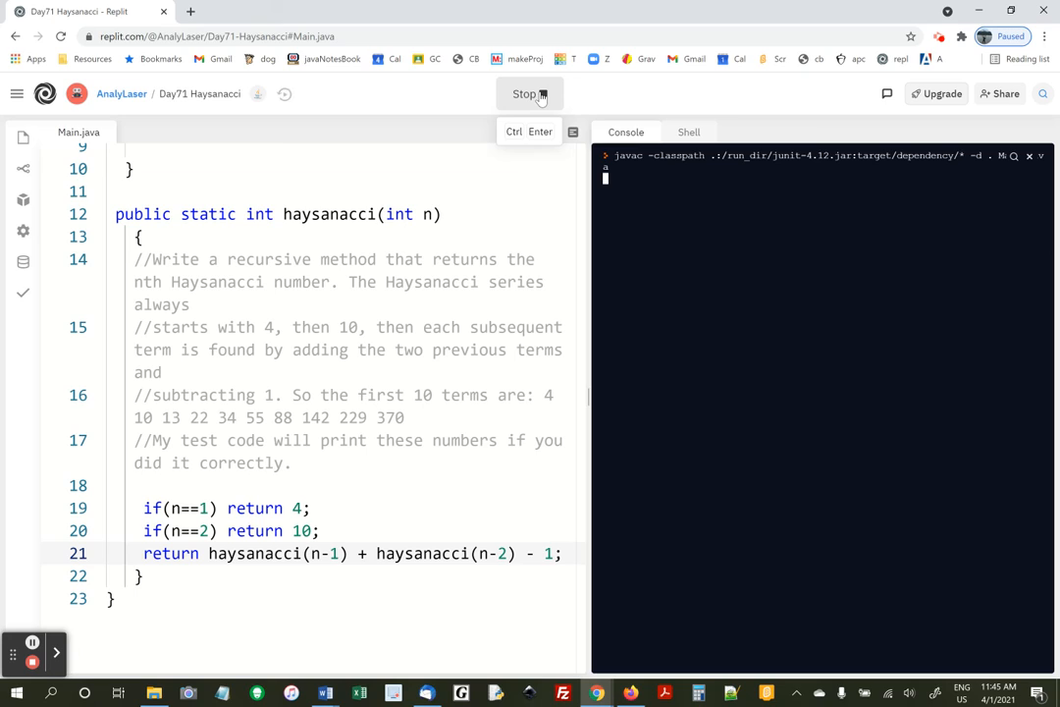
left_click(530, 93)
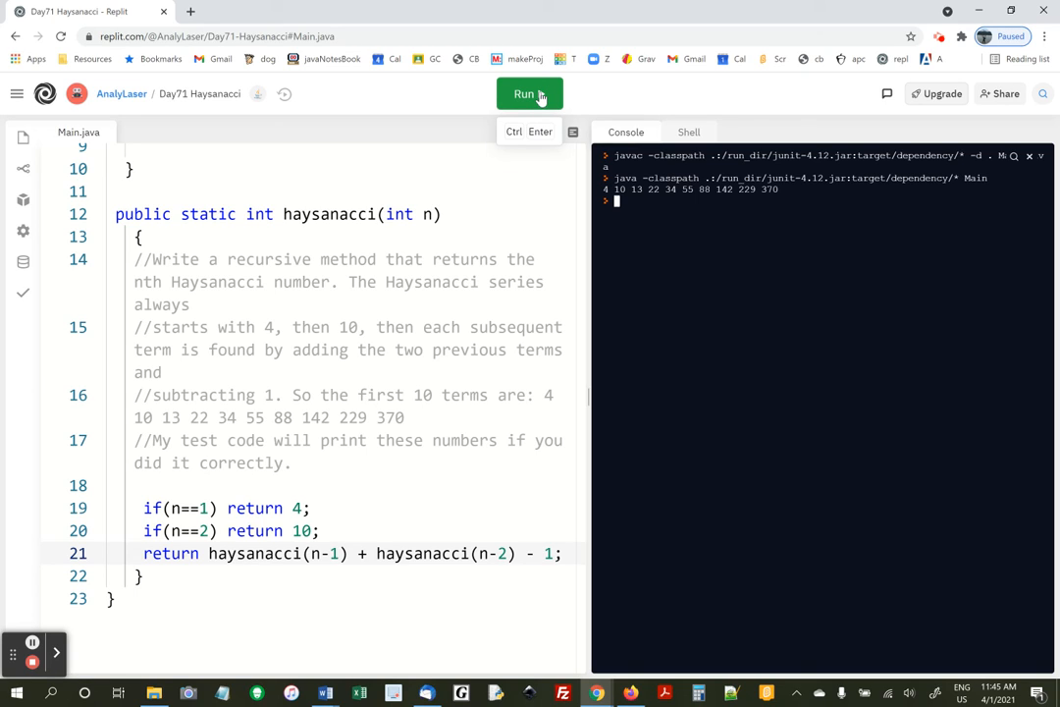